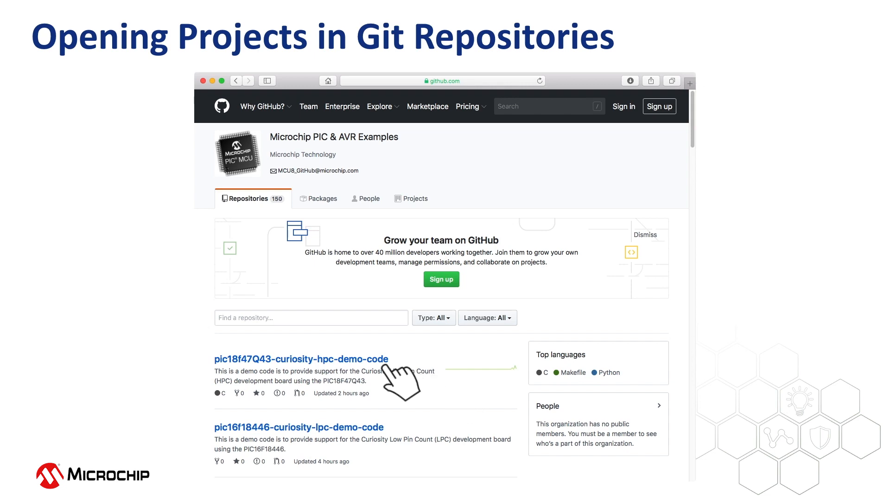
Open the pic18f47q43-curiosity-hpc-demo-code repository and reveal its HTTPS clone URL.
left_click(301, 359)
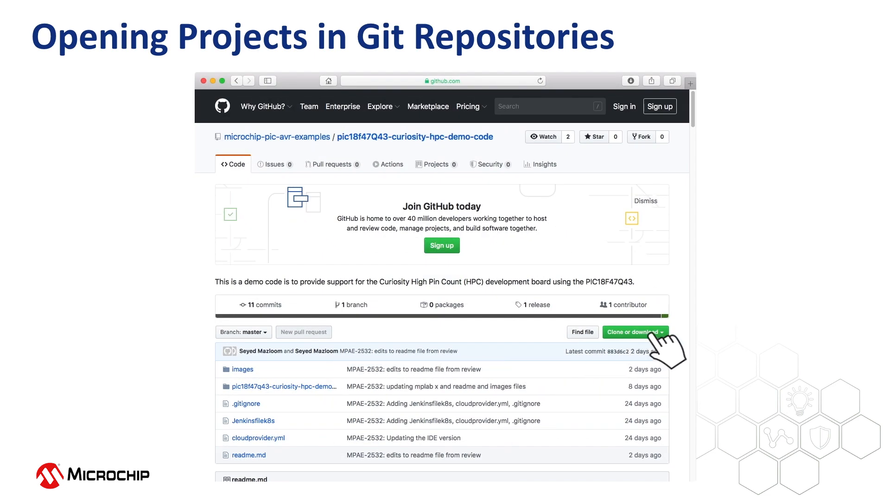
left_click(635, 332)
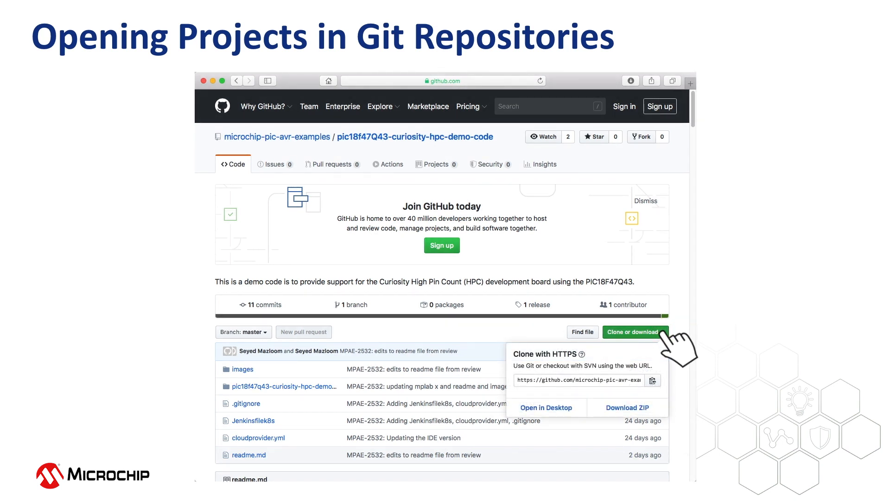
mouse_move(653, 380)
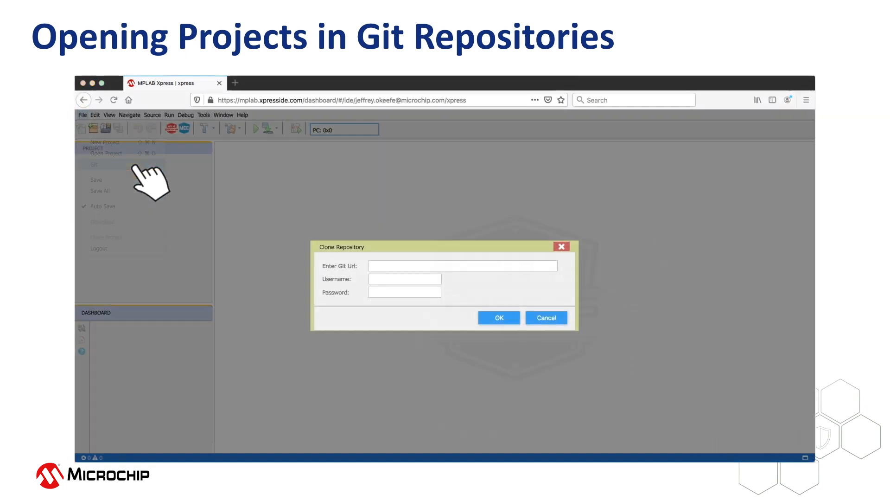
mouse_move(493, 256)
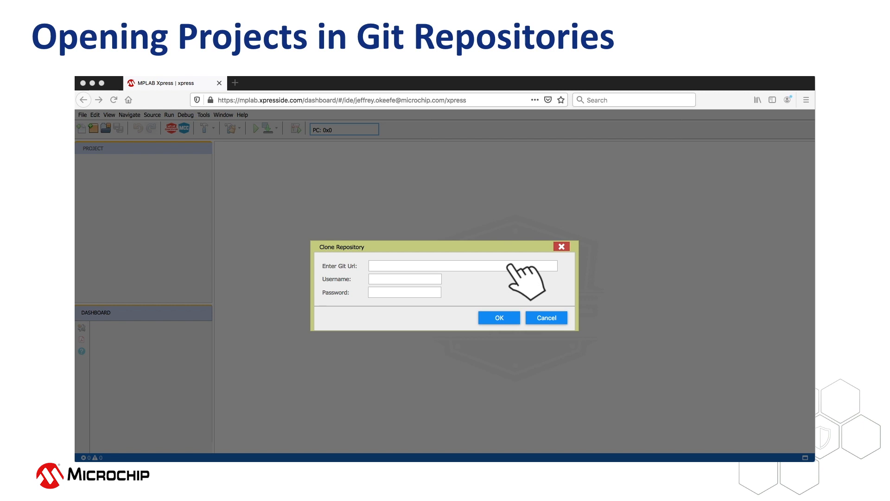
type("https://github.com/microchip-pic-avr-examples/pic18f4")
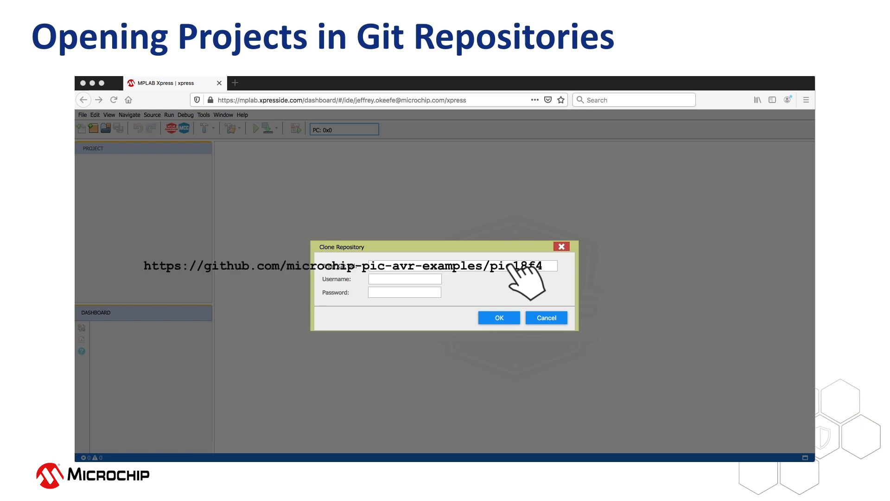